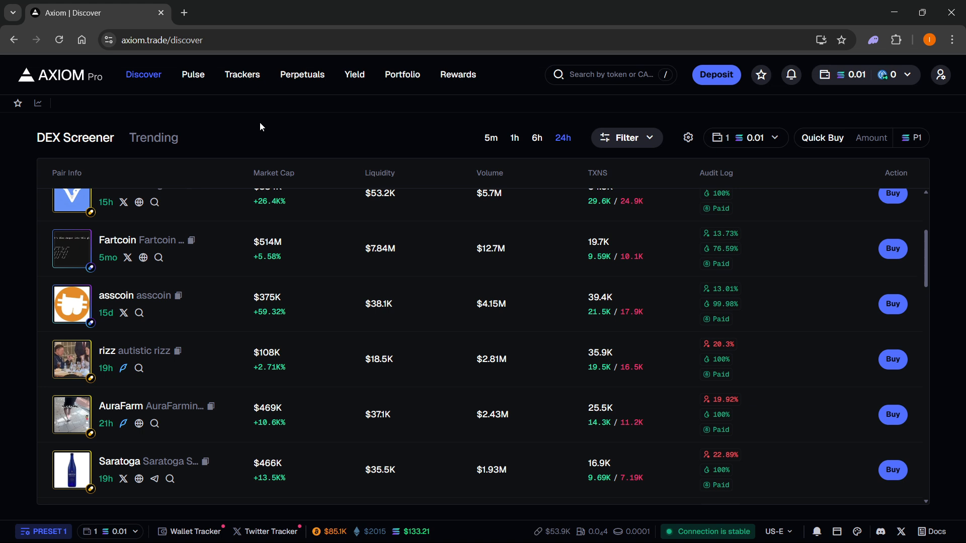
mouse_move(286, 120)
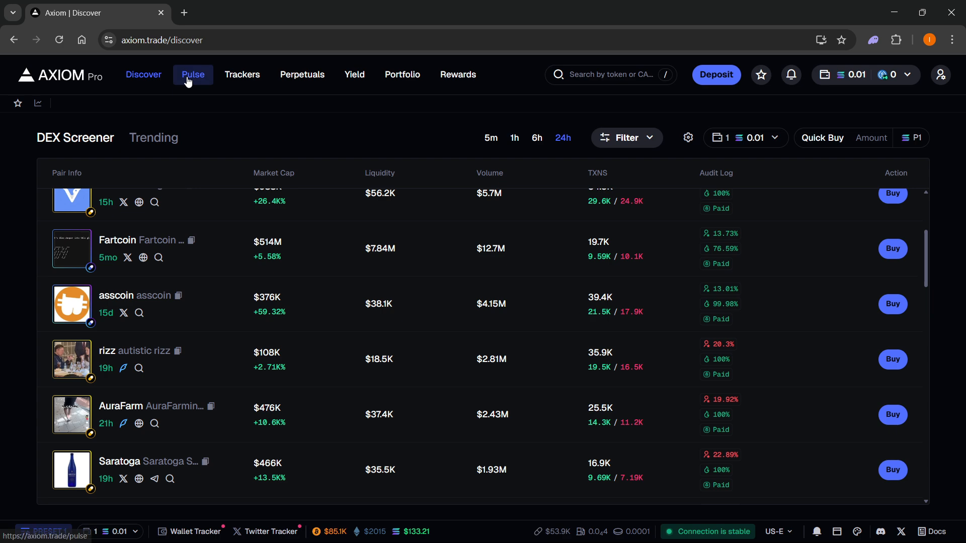
Switch from the Discover token list to the Pulse page.
left_click(192, 74)
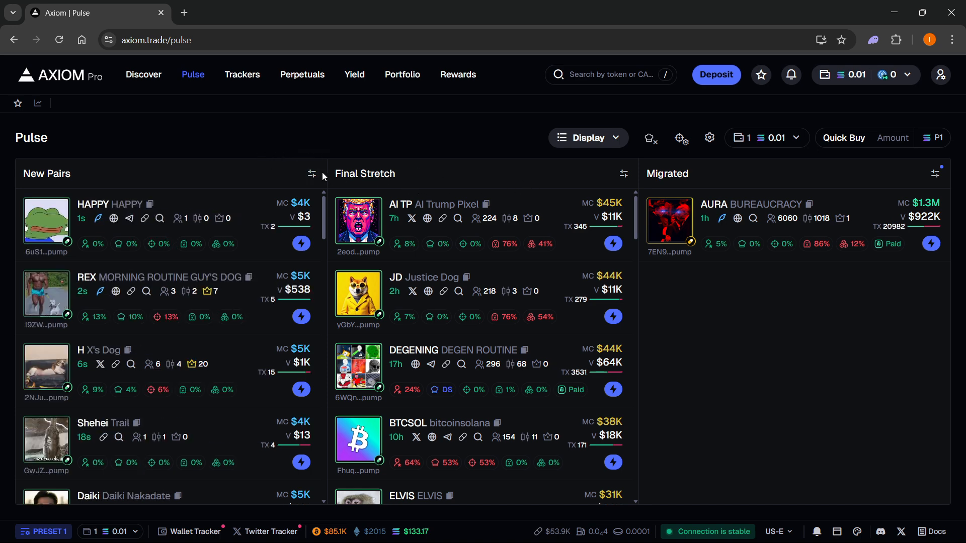
Show the New Pairs column's filter settings with Raydium, Pump and Moonshot protocols.
left_click(312, 174)
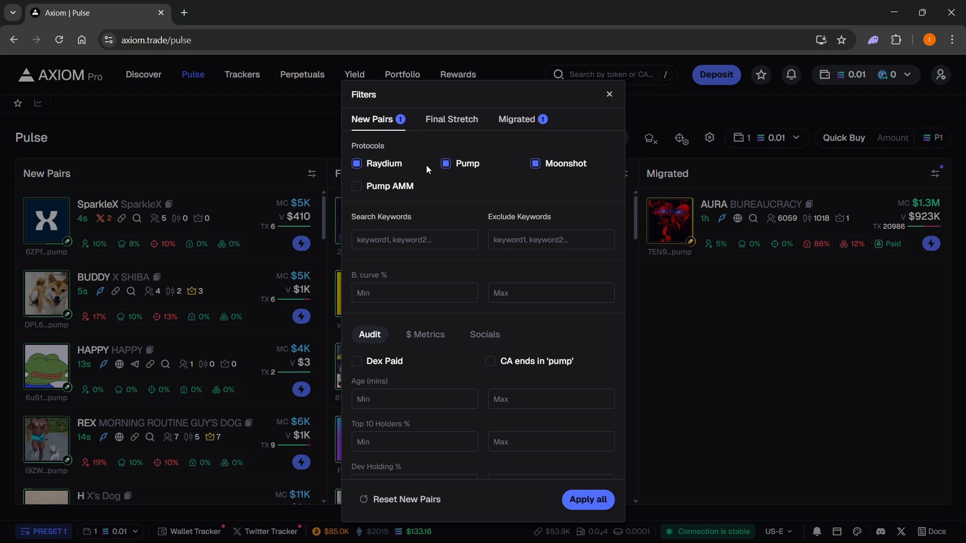
mouse_move(453, 180)
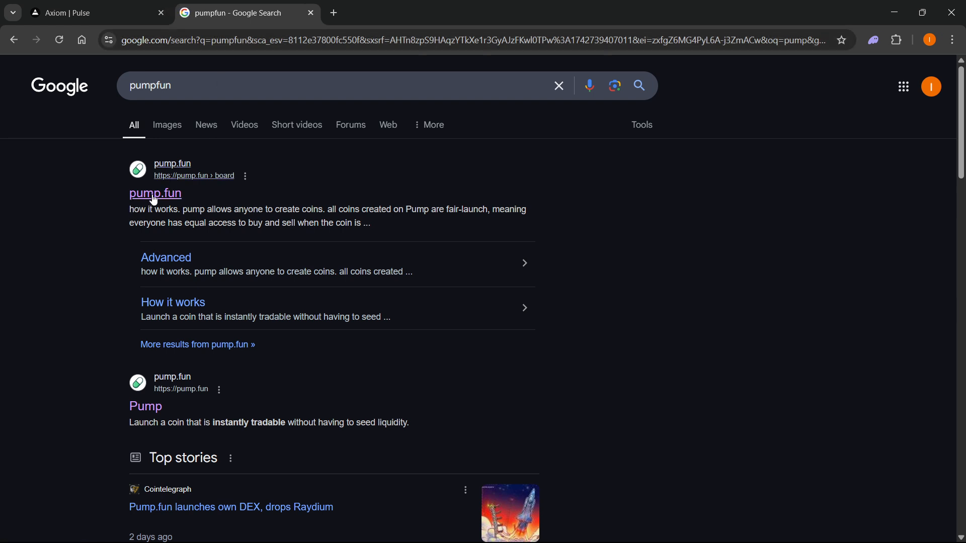
Load pump.fun from the Google results, then dismiss the Filters dialog on the Pulse page.
left_click(154, 193)
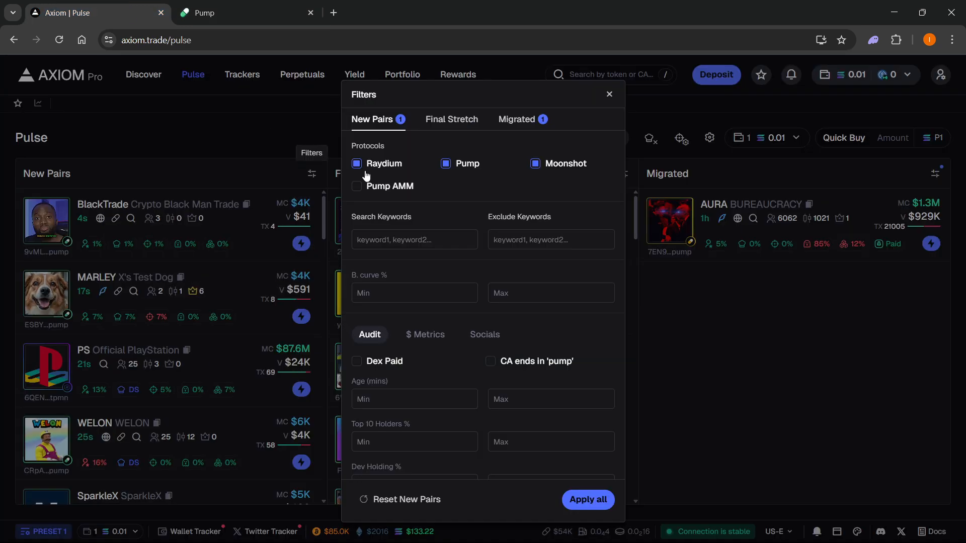
left_click(609, 95)
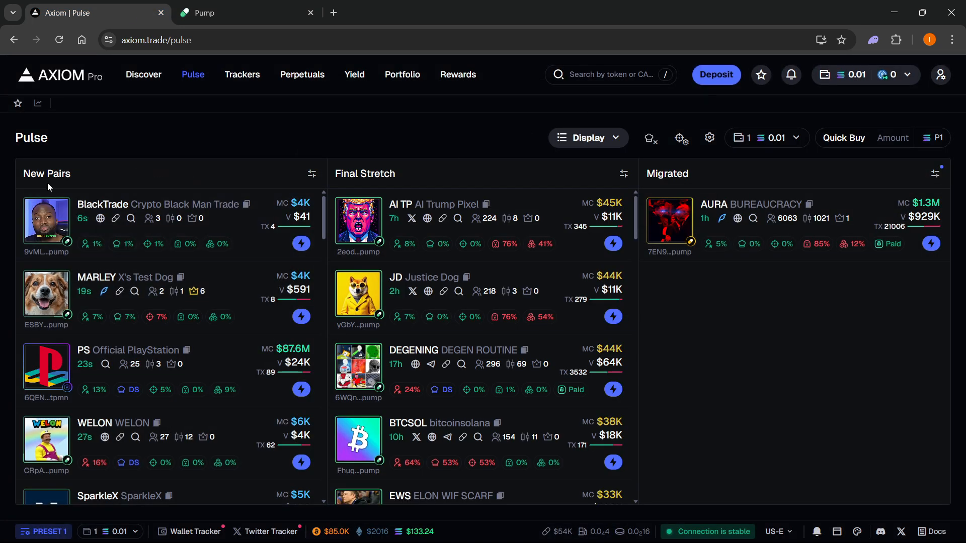
mouse_move(103, 187)
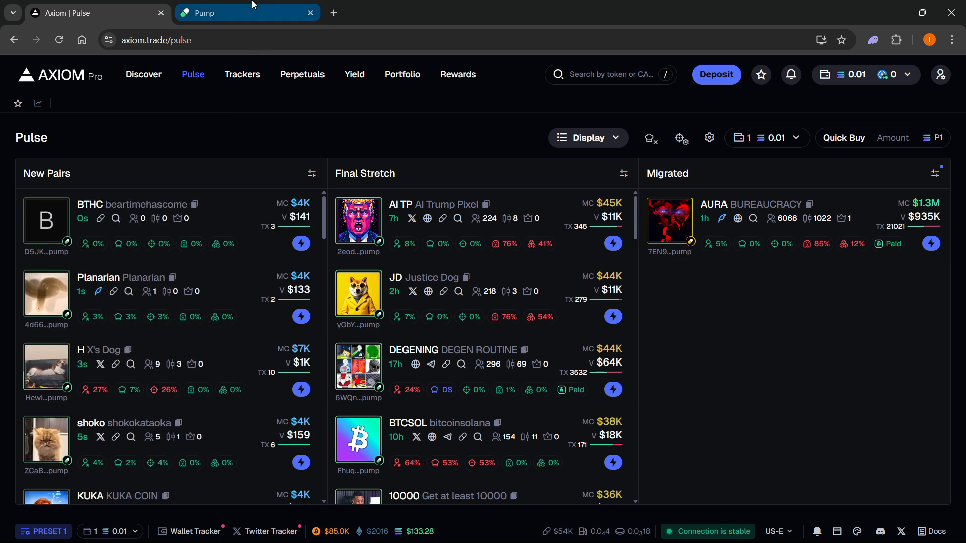
Close the Pump browser tab, leaving only the Axiom Pulse page.
left_click(311, 12)
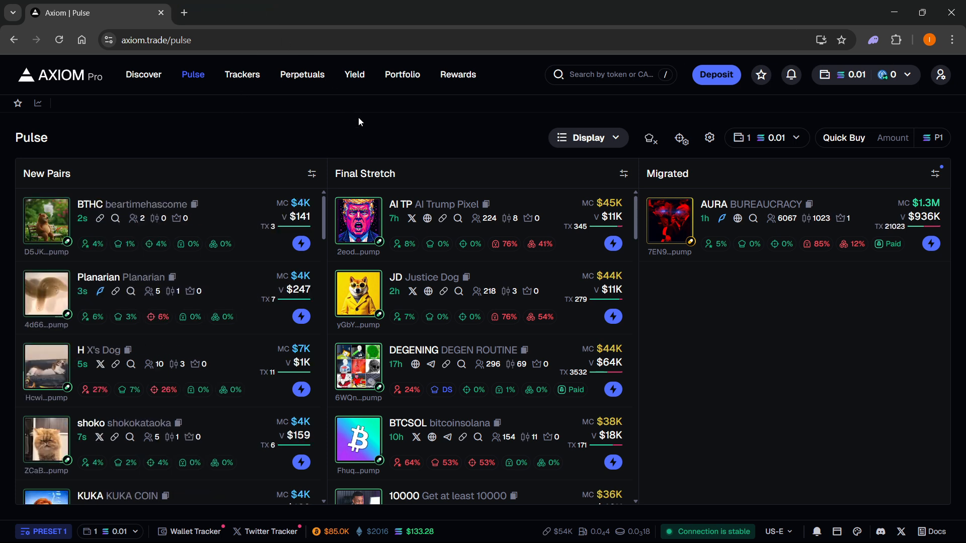